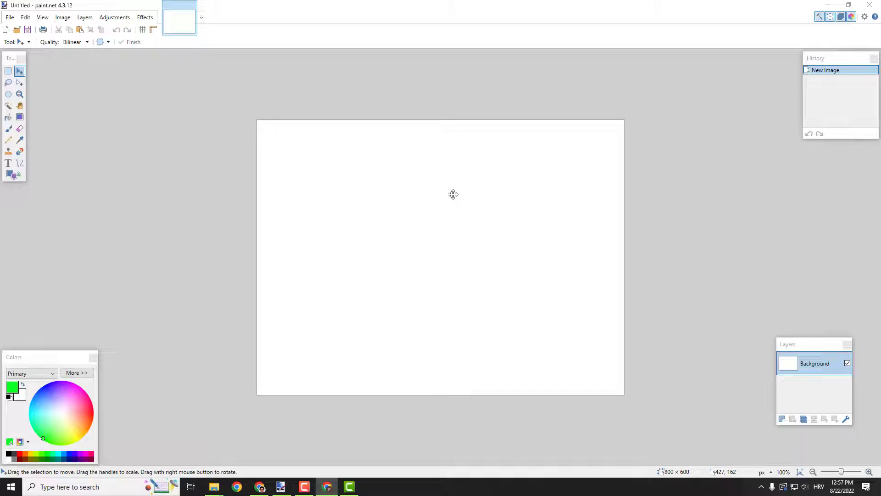
pyautogui.moveTo(523, 151)
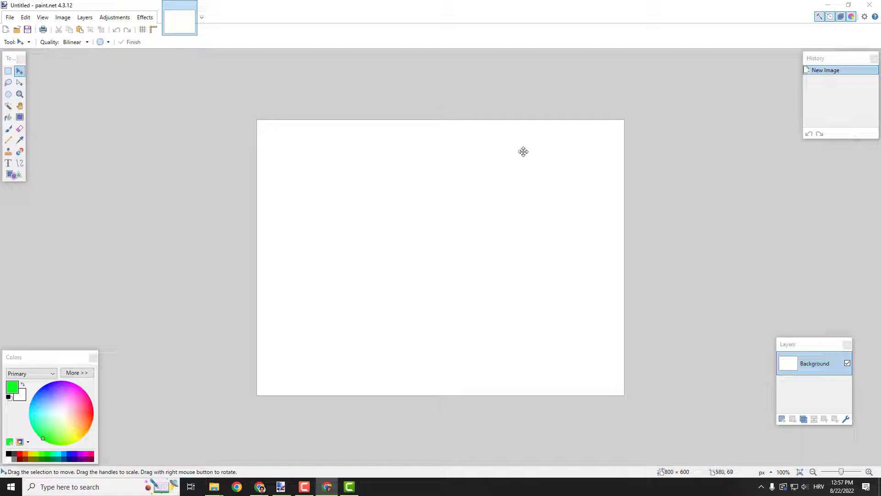
pyautogui.moveTo(627, 139)
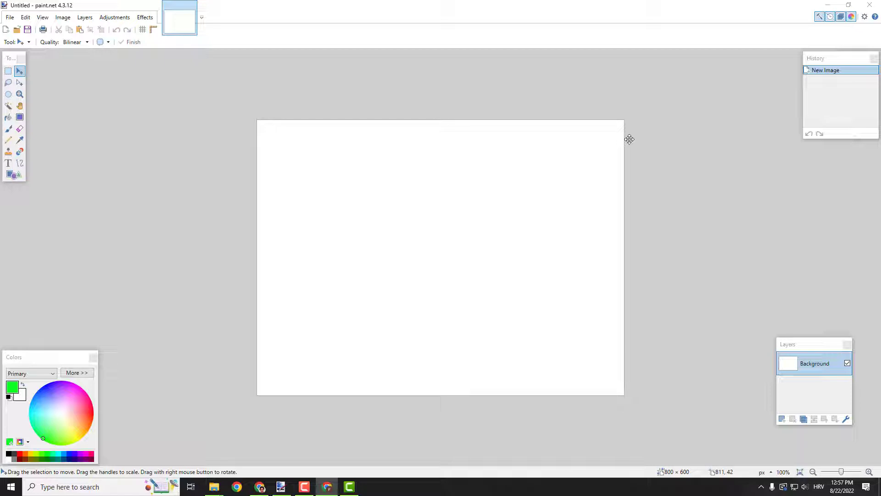
pyautogui.moveTo(621, 176)
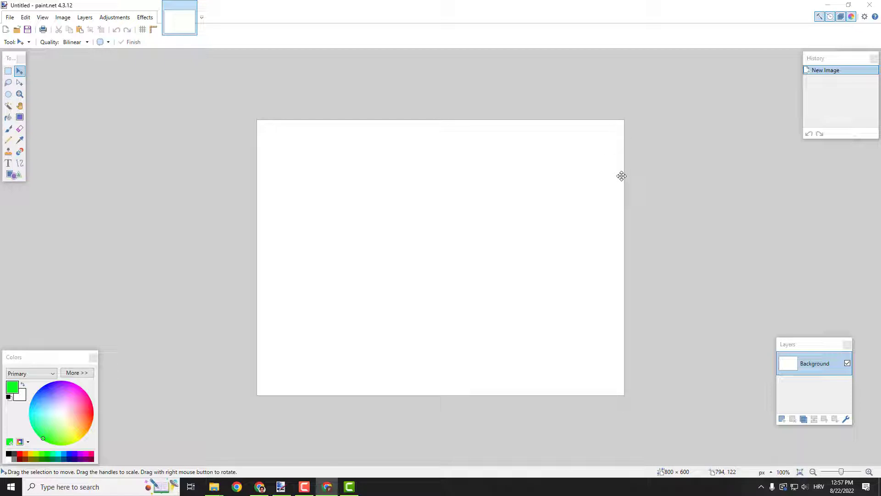
pyautogui.moveTo(621, 175)
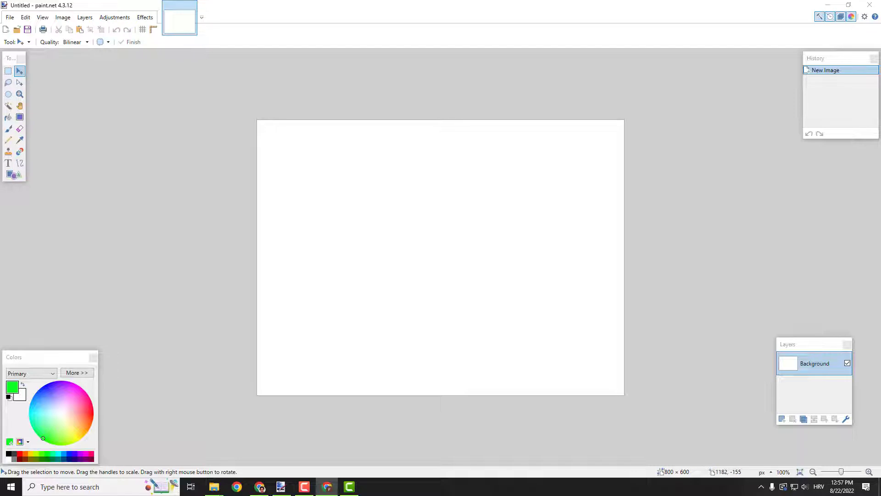
# - Rerun the 'paint net plugins' Google search in Chrome and open the plugin publishing forum
pyautogui.click(237, 486)
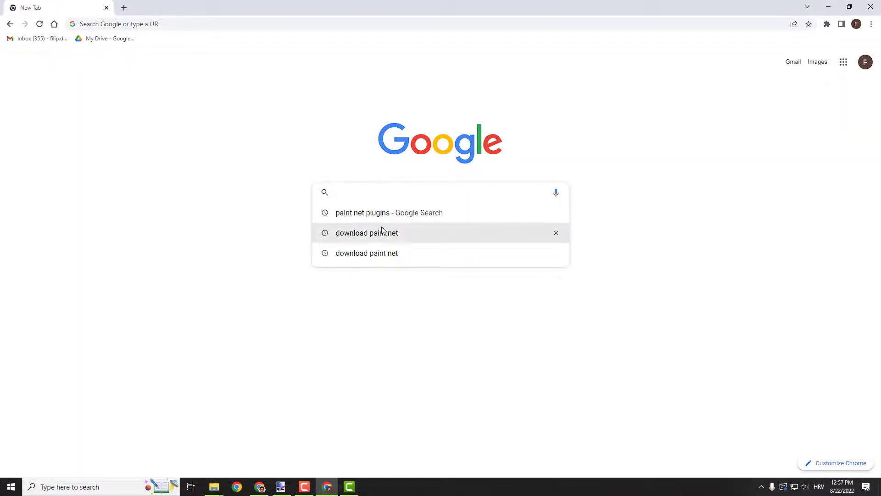
pyautogui.click(362, 212)
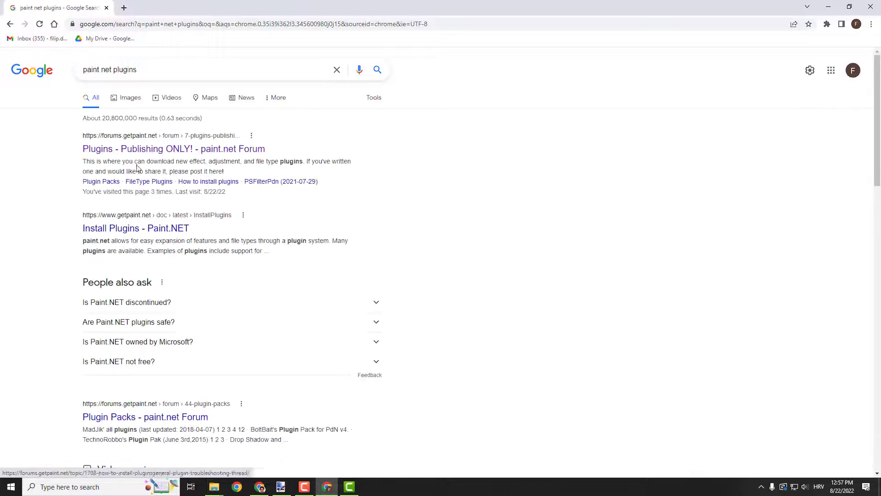
pyautogui.moveTo(191, 152)
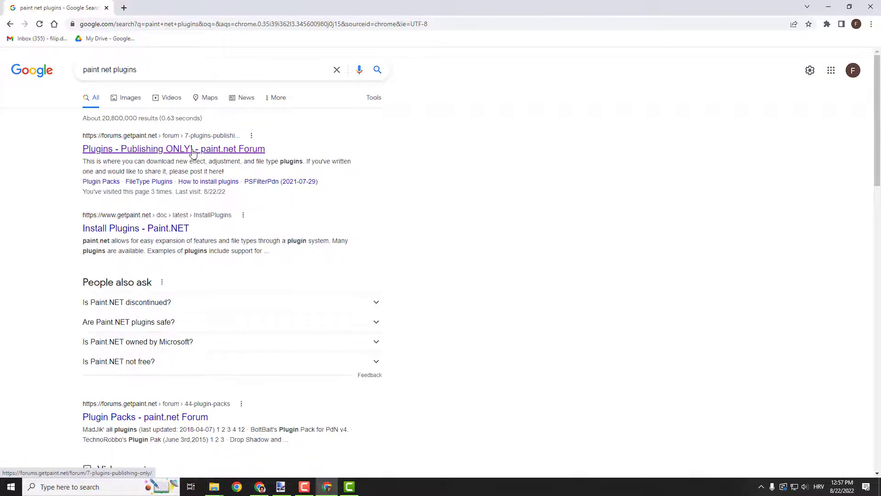
pyautogui.click(174, 148)
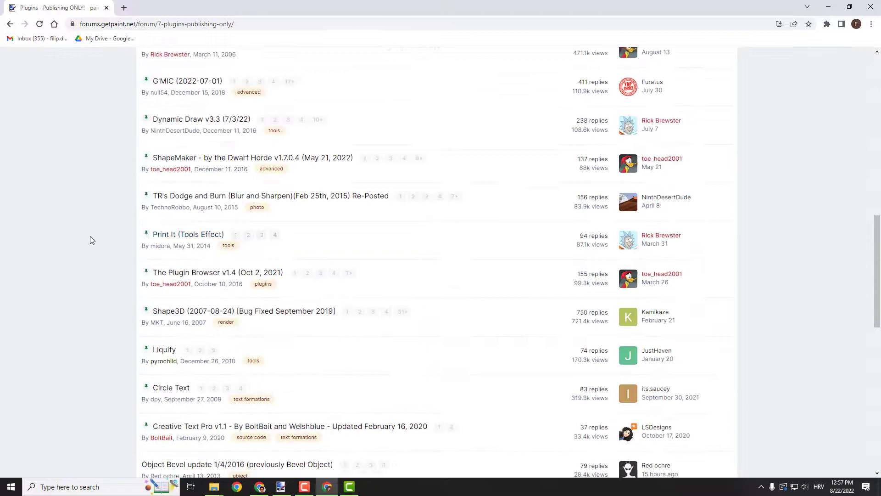
pyautogui.scroll(-3)
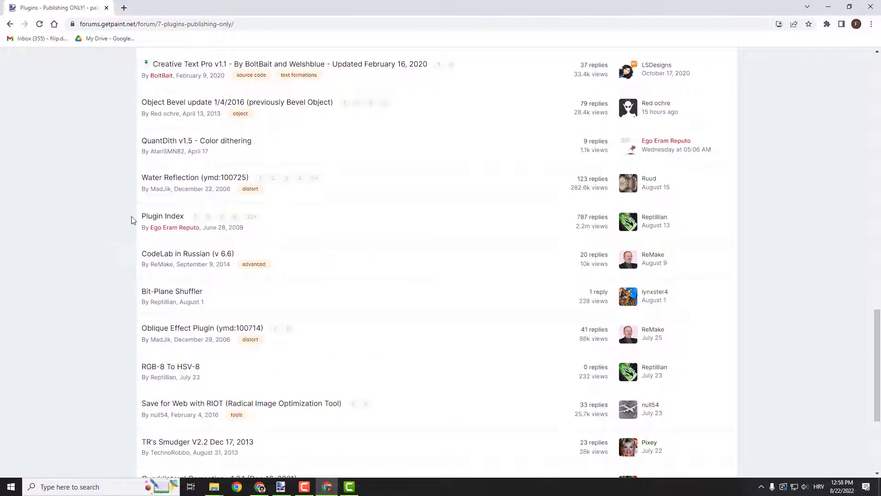
# - Search the Plugin Index for 'outline' and open BoltBait's Plugin Pack for v4.3.10+
pyautogui.click(162, 215)
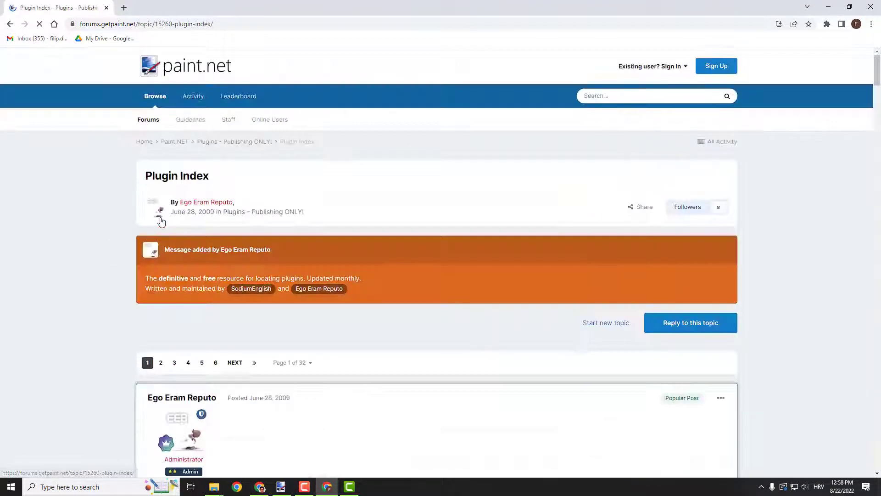
pyautogui.scroll(-3)
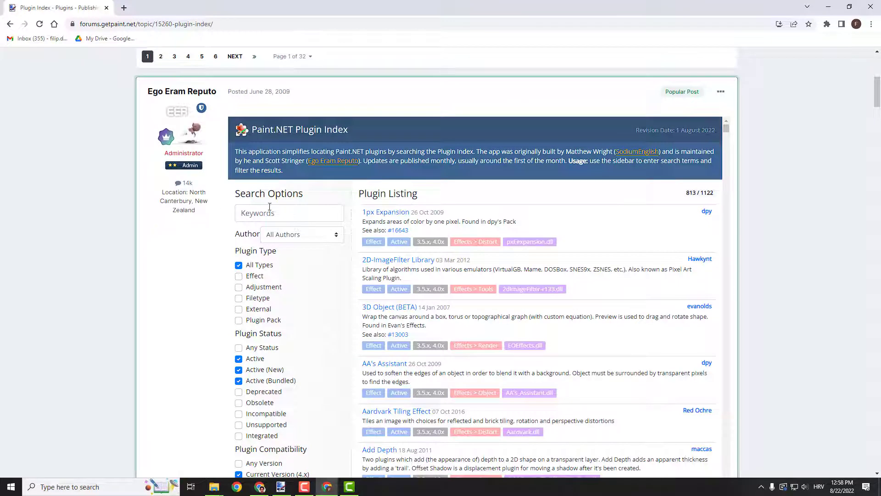
pyautogui.write('outline')
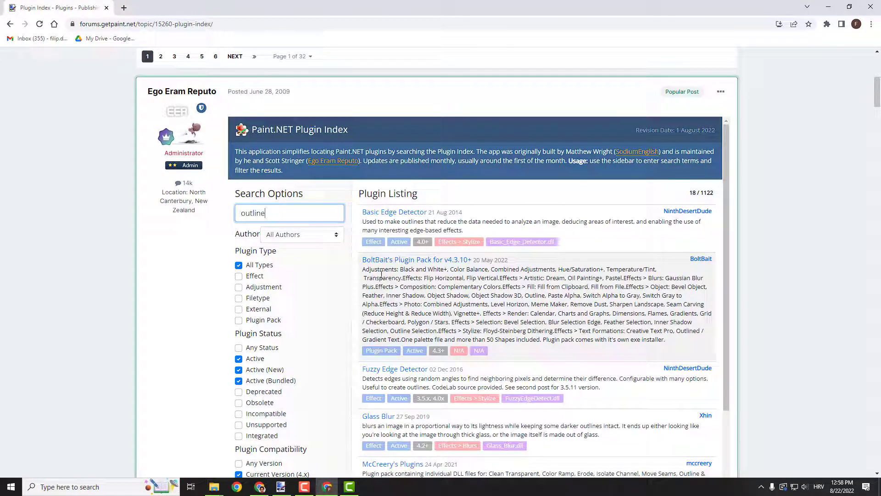
pyautogui.moveTo(443, 261)
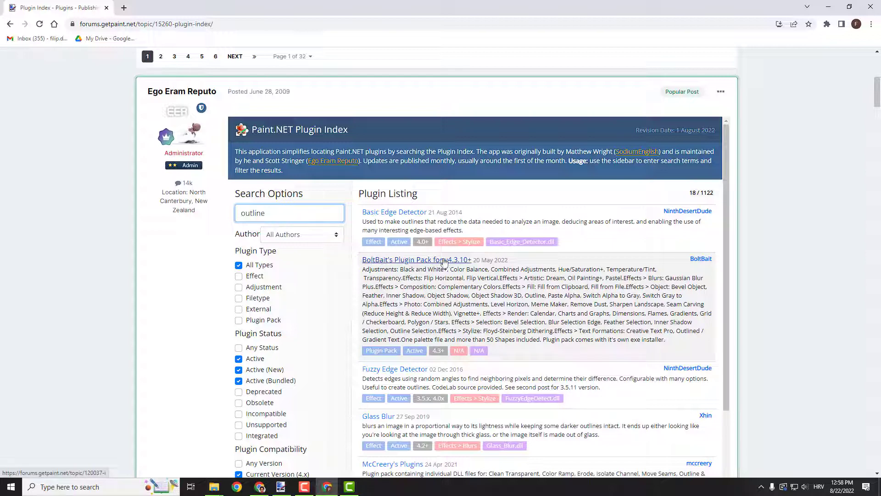
pyautogui.click(417, 259)
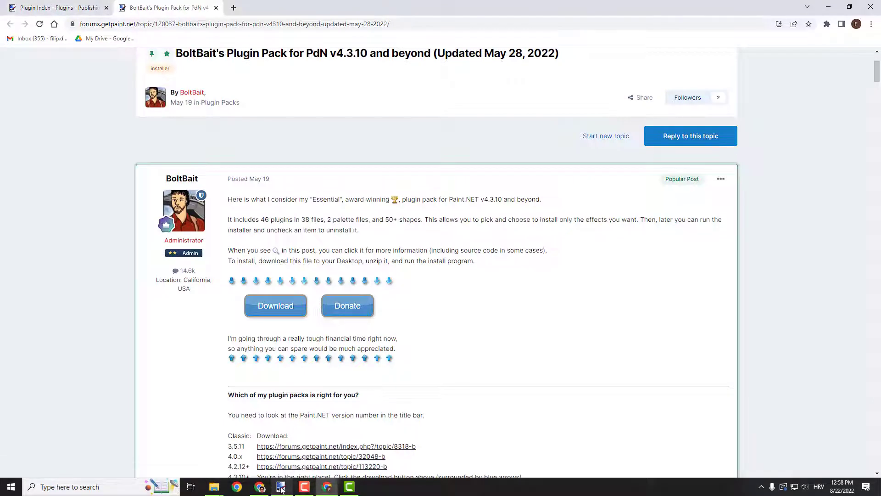
pyautogui.click(281, 486)
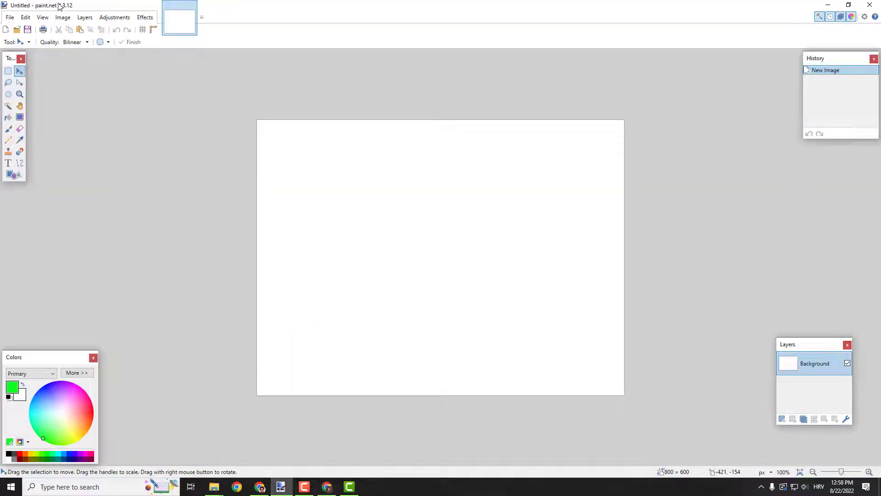
pyautogui.moveTo(57, 11)
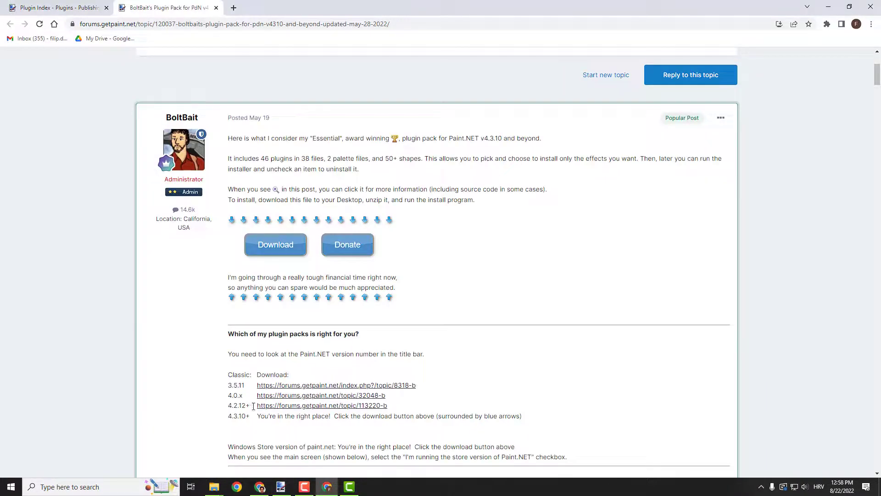
# - Open the plugin pack page for paint.net 4.2.12+ and download the pack zip
pyautogui.click(323, 405)
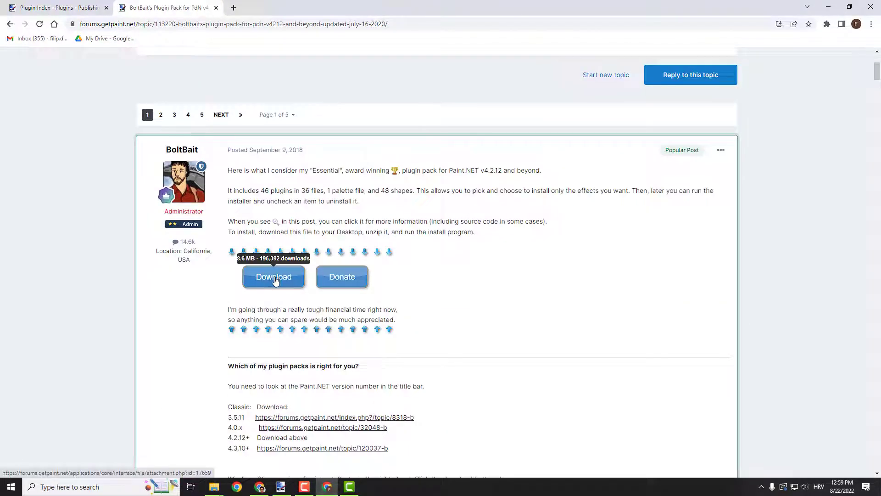
pyautogui.click(273, 277)
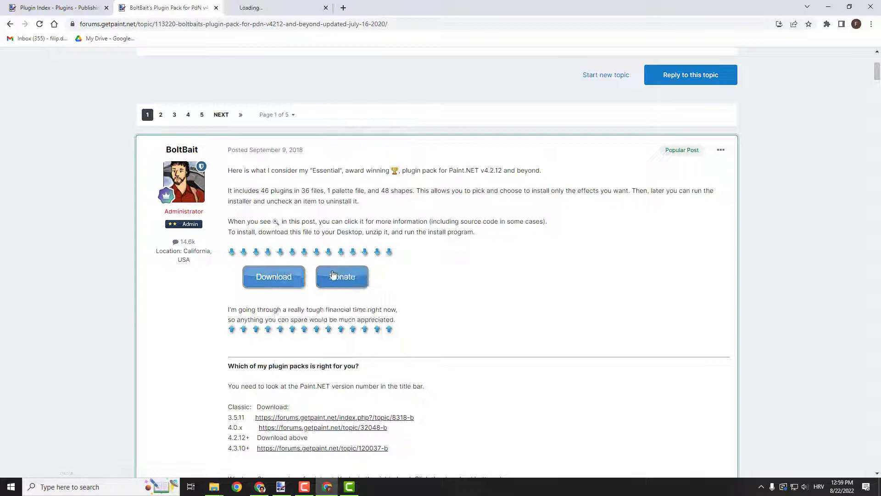
pyautogui.click(273, 276)
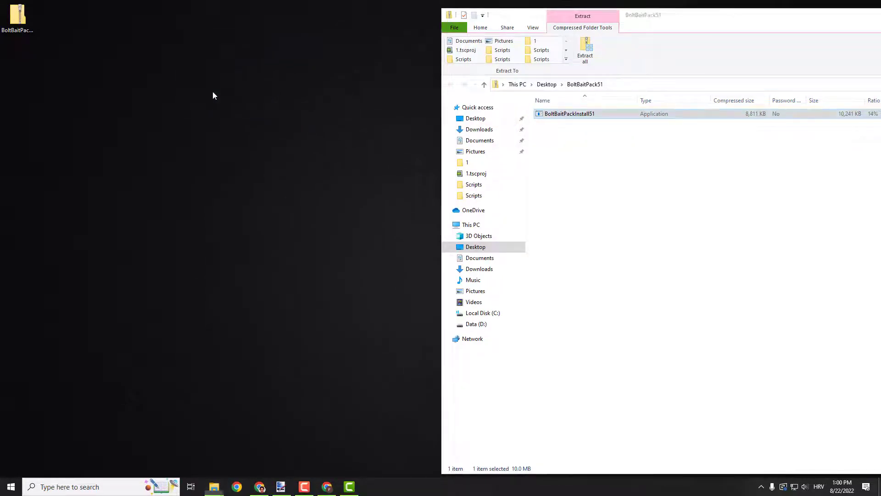
# - Run BoltBaitPackInstall51, accept the license terms, and install the selected plugins
pyautogui.doubleClick(569, 114)
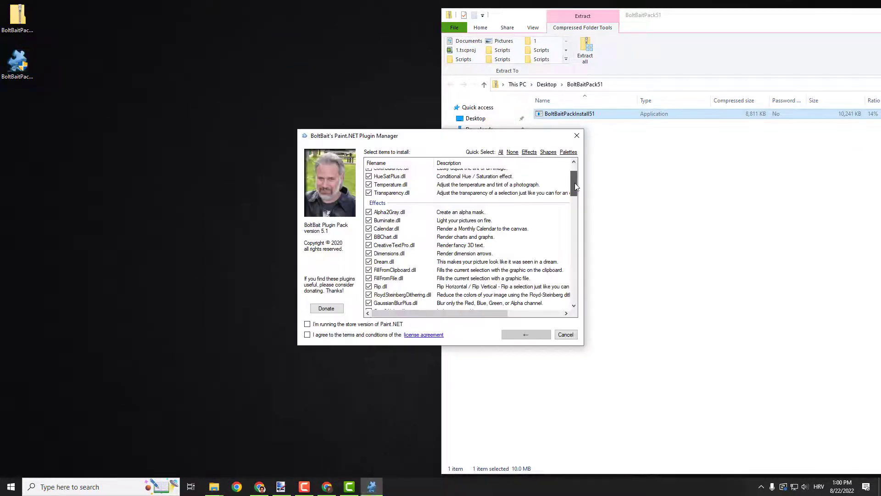
pyautogui.scroll(-3)
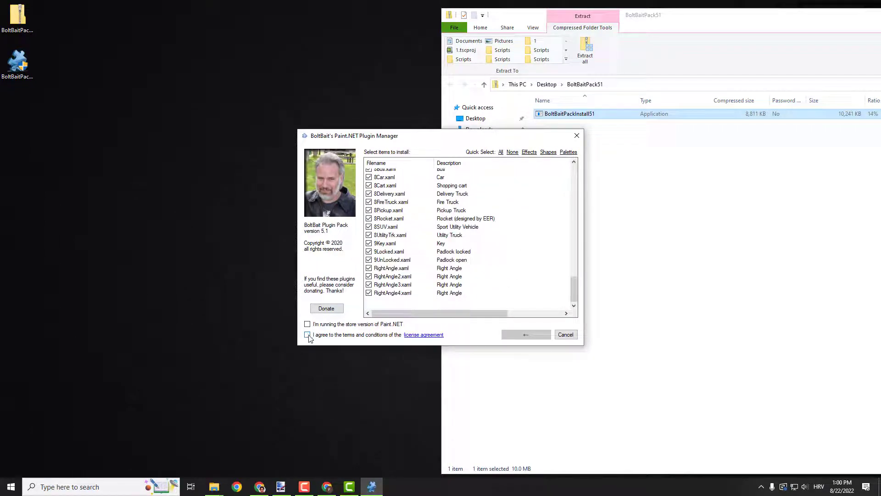
pyautogui.click(307, 334)
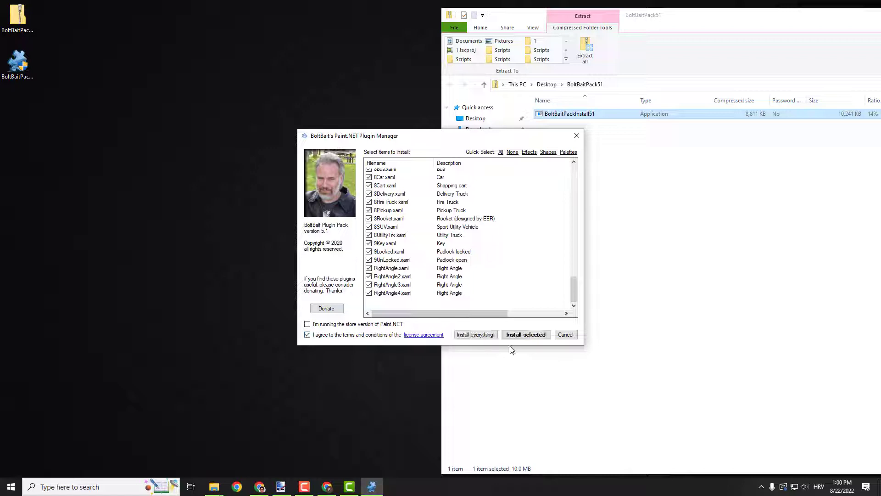
pyautogui.click(475, 334)
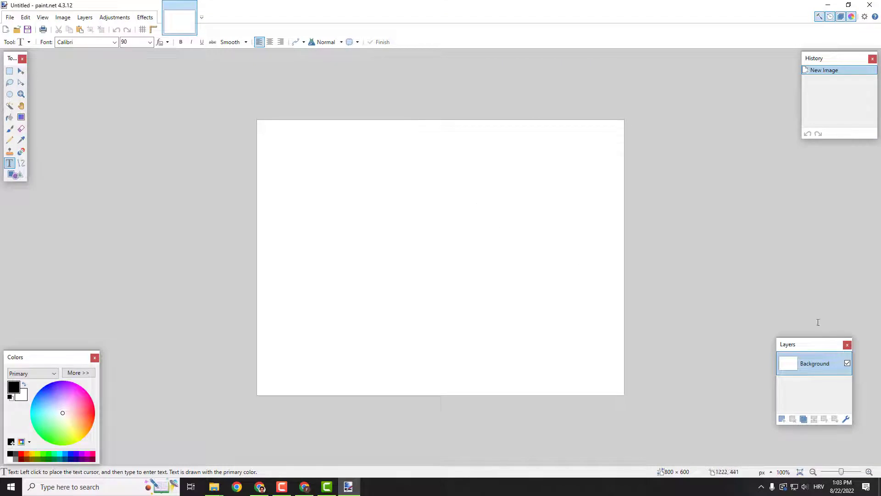
pyautogui.moveTo(782, 419)
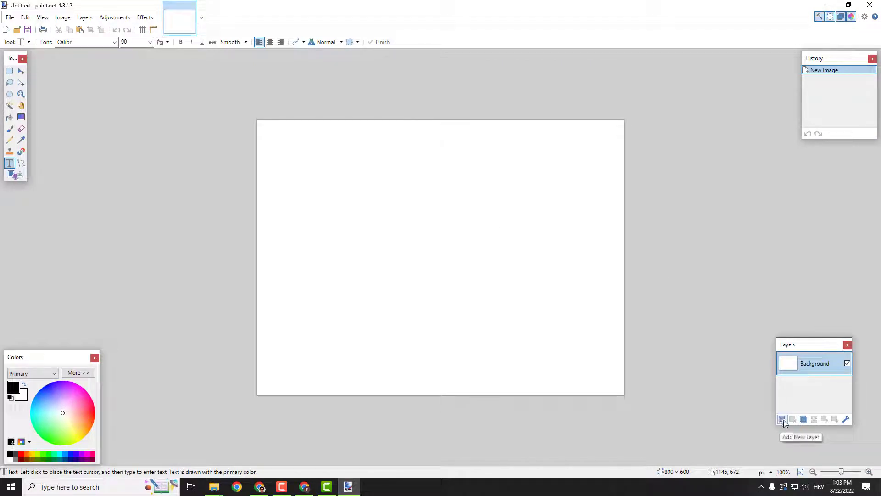
# - Add Layer 2, type 'text' near the canvas centre, and select the whole canvas
pyautogui.click(782, 419)
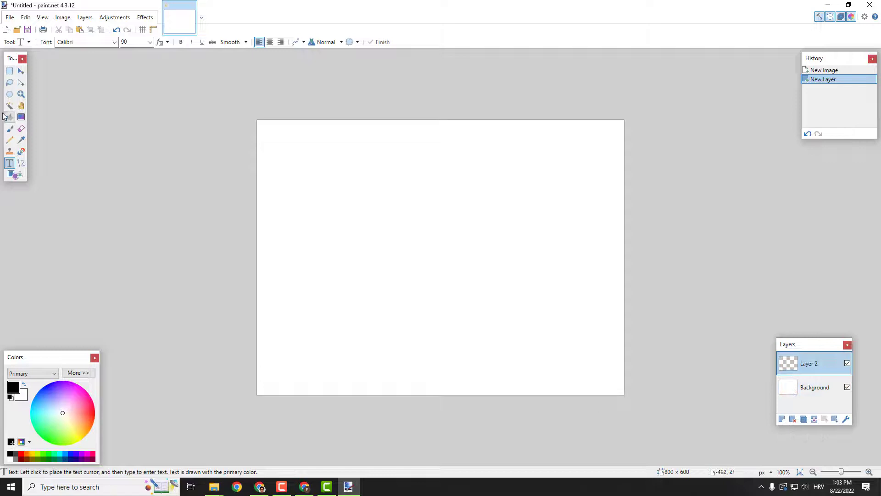
pyautogui.click(370, 236)
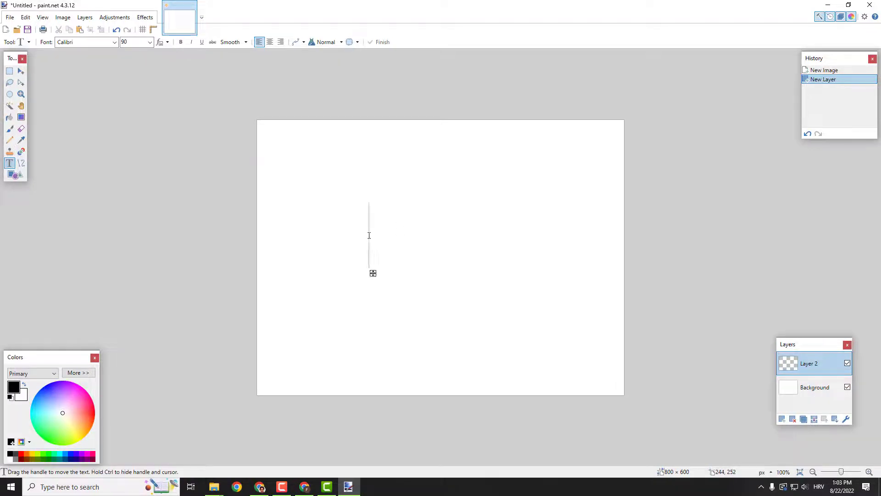
pyautogui.write('text')
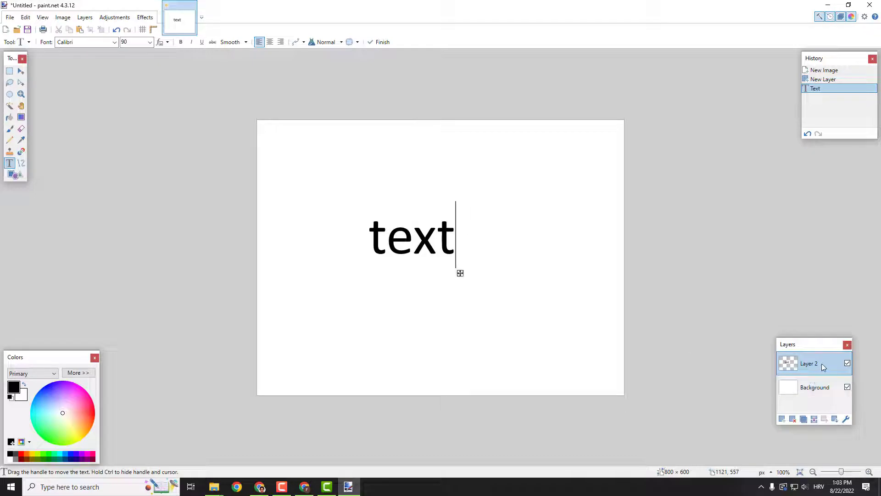
pyautogui.press('ctrl+a')
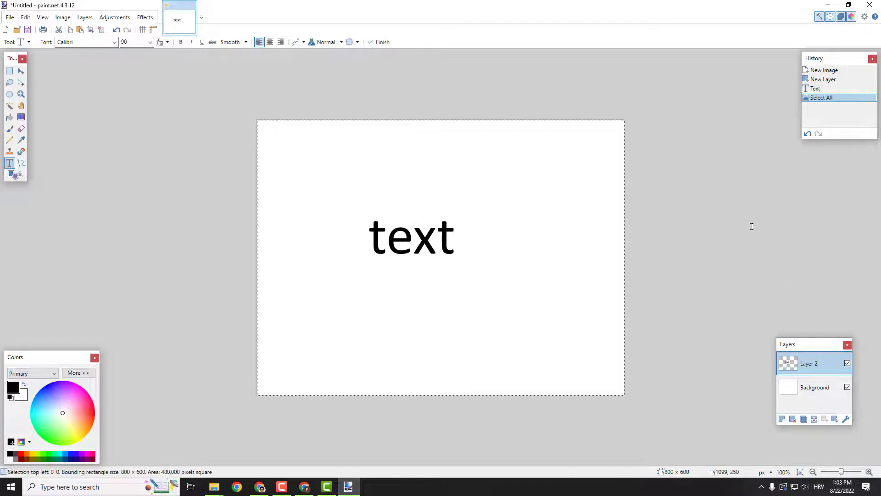
# - Apply the Outline Object effect to the text with outline width 2
pyautogui.click(145, 17)
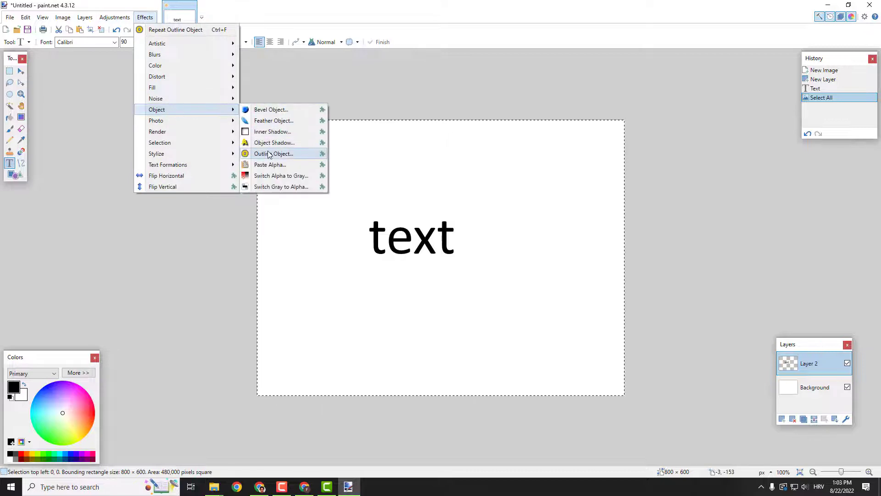
pyautogui.click(273, 153)
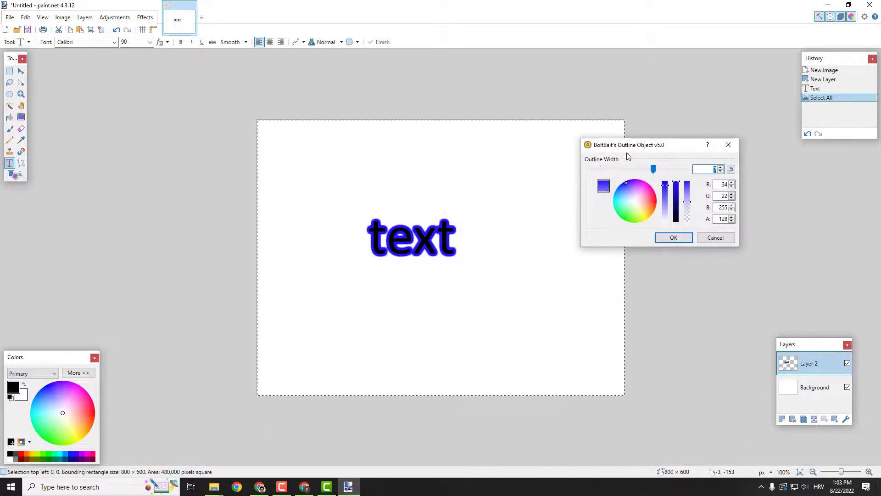
pyautogui.moveTo(653, 169); pyautogui.dragTo(600, 169)
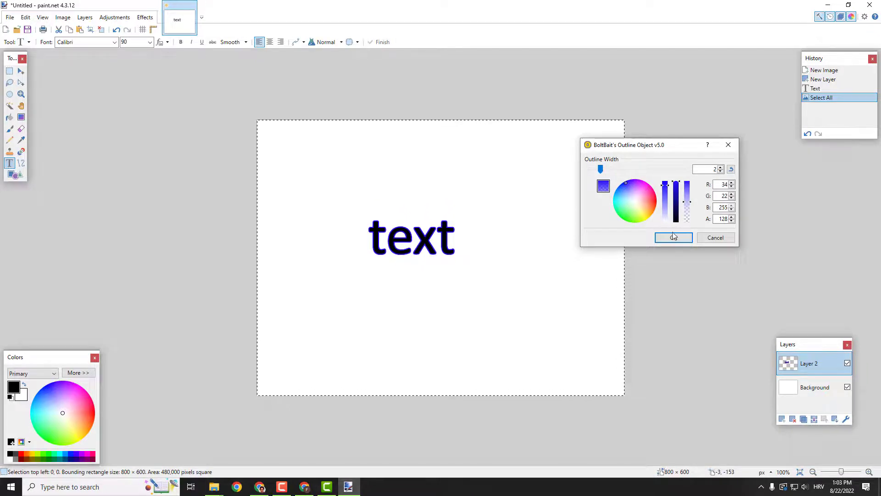
pyautogui.click(673, 237)
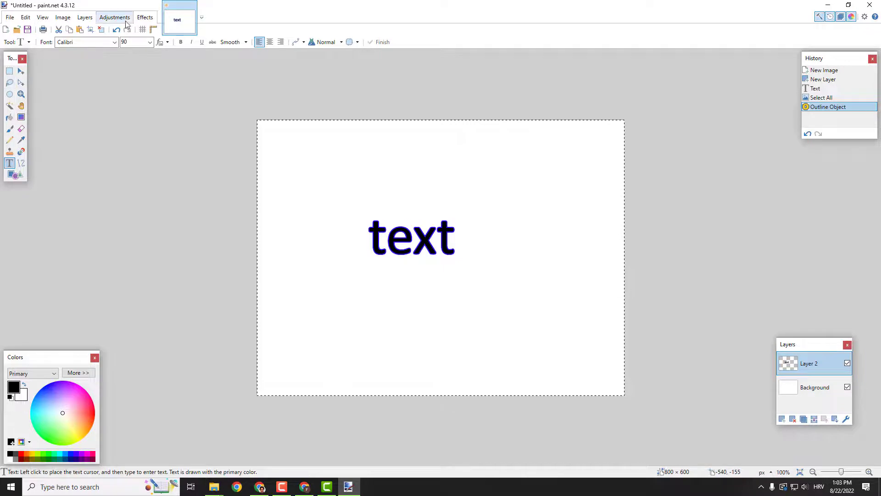
# - Open the Effects menu to view the installed BoltBait Object plugins
pyautogui.click(145, 17)
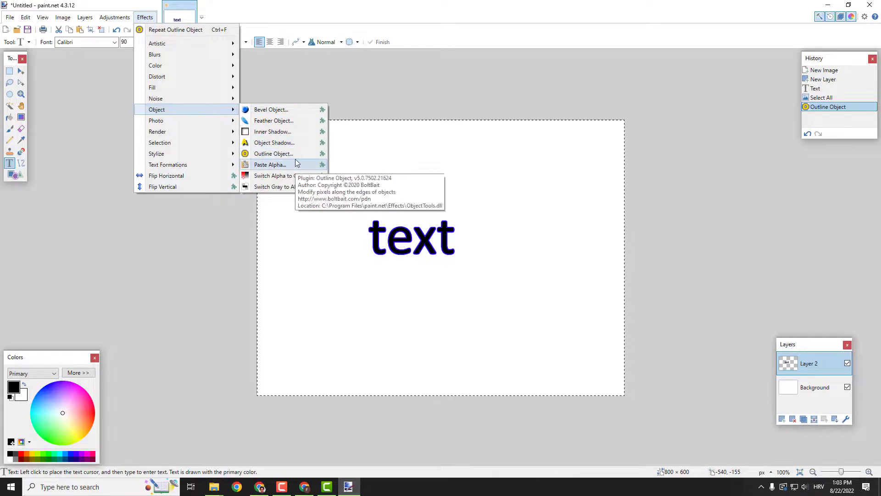
pyautogui.moveTo(644, 171)
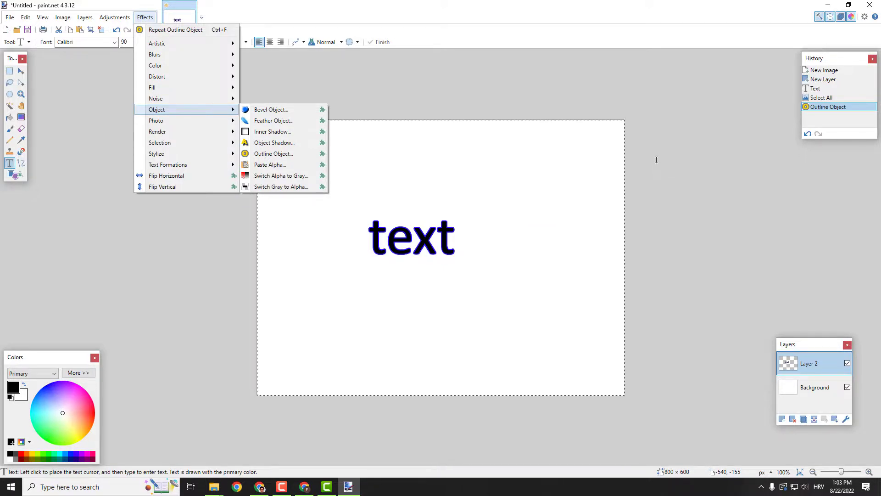
pyautogui.moveTo(524, 84)
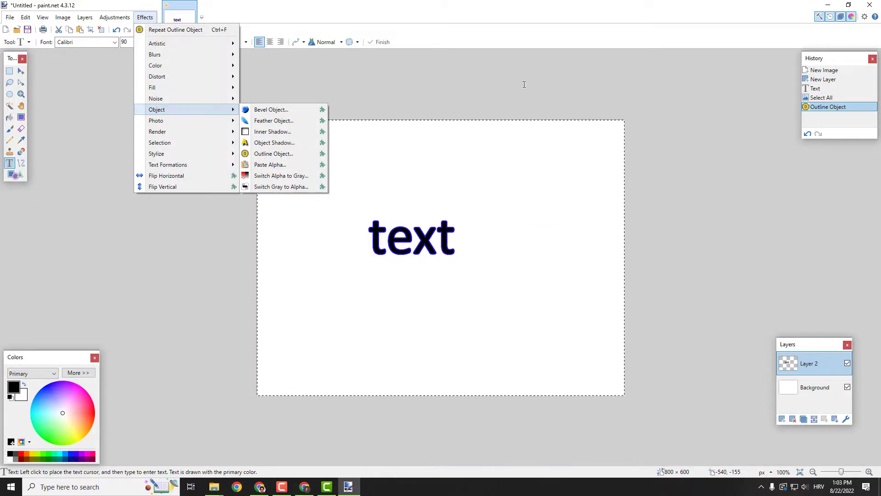